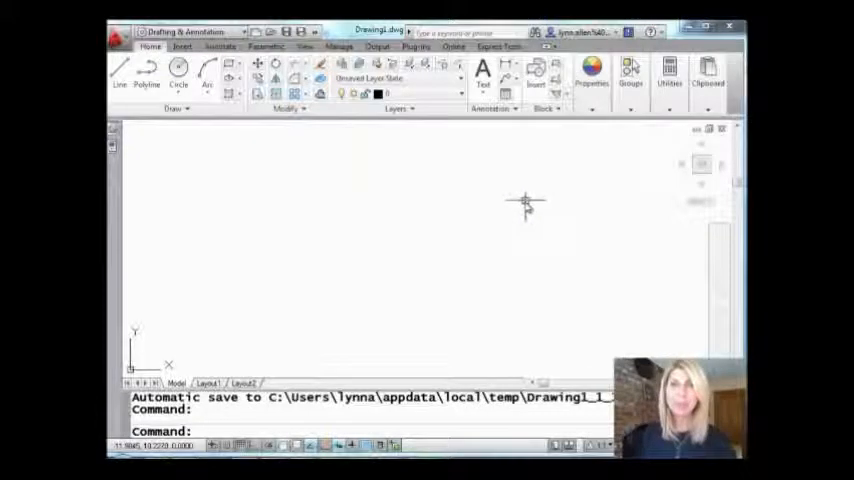
pyautogui.moveTo(518, 204)
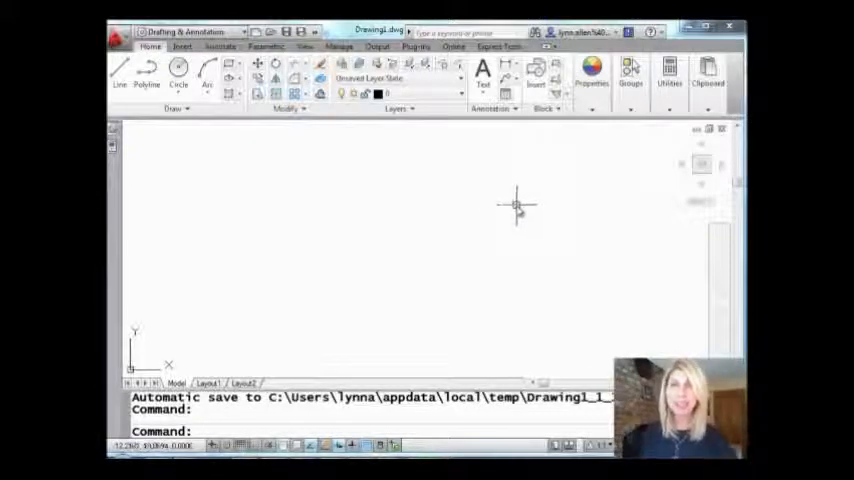
pyautogui.moveTo(504, 222)
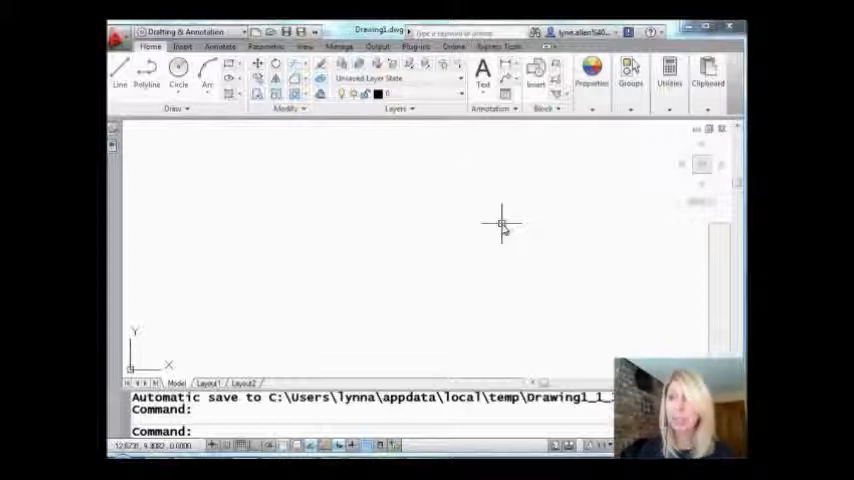
# - Create a new multileader style named 'bubble' based on Standard in the Multileader Style Manager
pyautogui.click(220, 46)
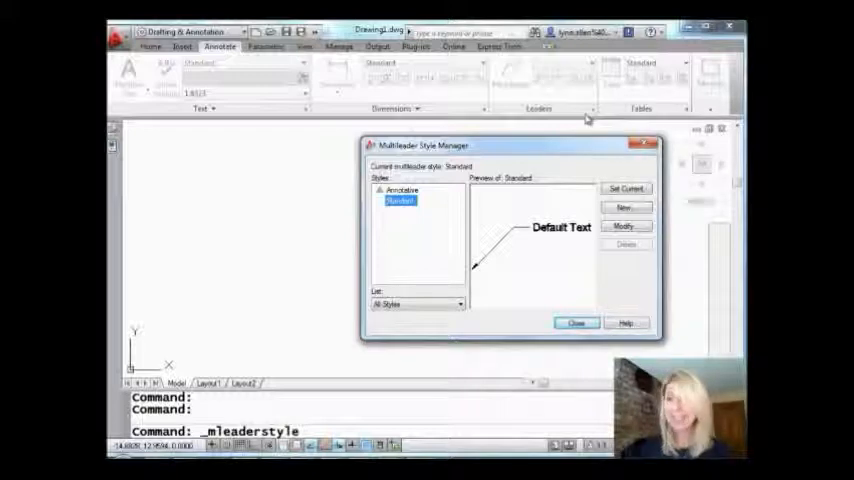
pyautogui.click(624, 208)
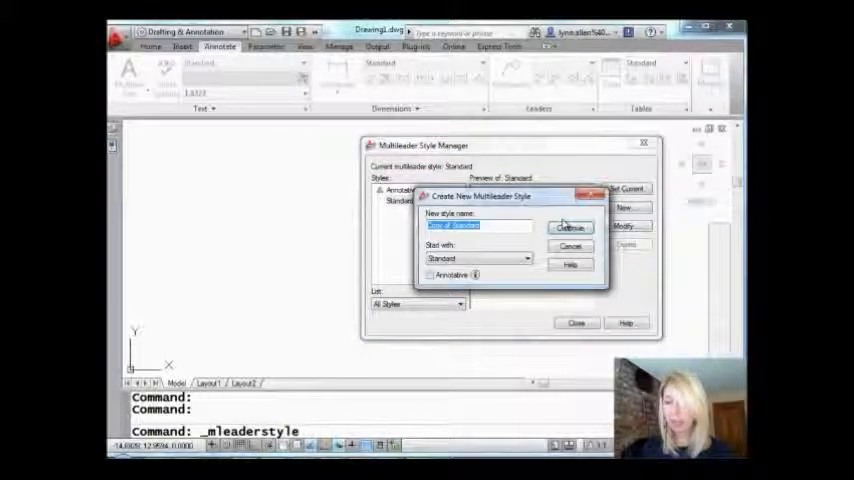
pyautogui.write('bubble')
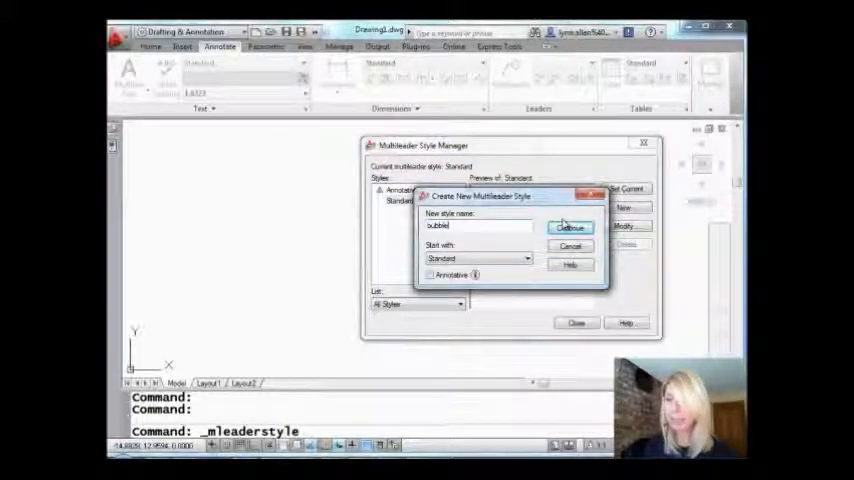
pyautogui.click(568, 228)
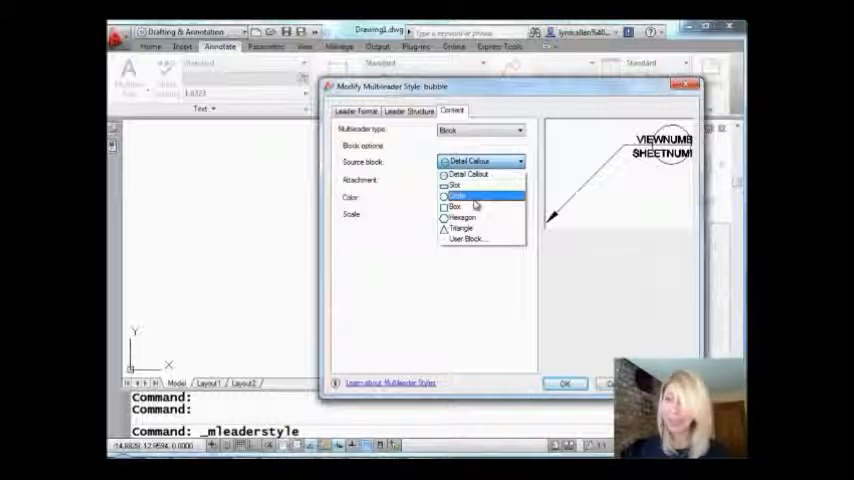
# - Give the bubble style Block content with a Circle source block and make it current
pyautogui.click(458, 196)
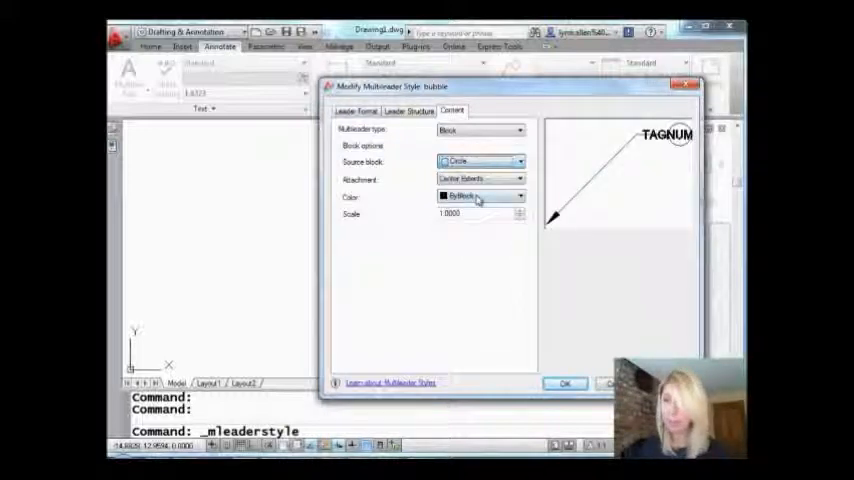
pyautogui.moveTo(480, 196)
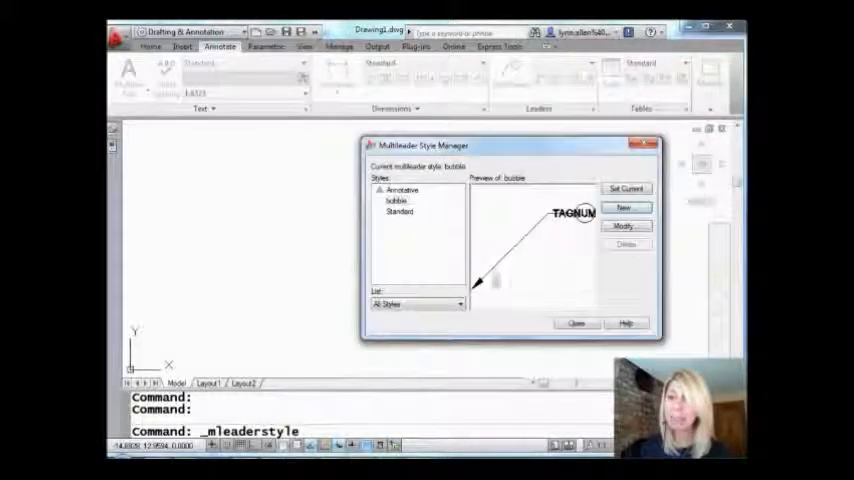
pyautogui.moveTo(410, 208)
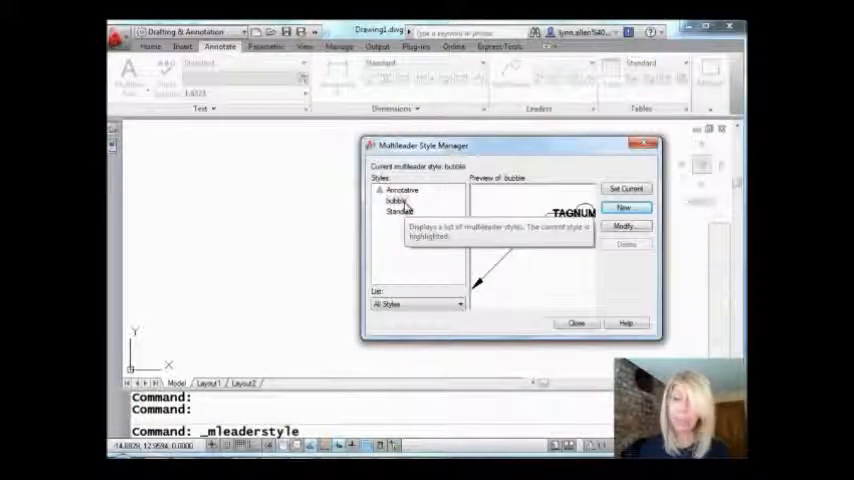
pyautogui.moveTo(576, 310)
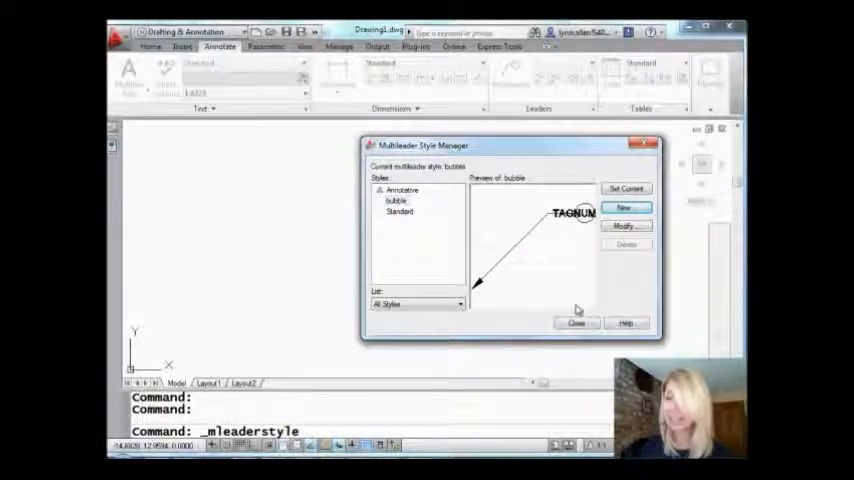
pyautogui.click(576, 322)
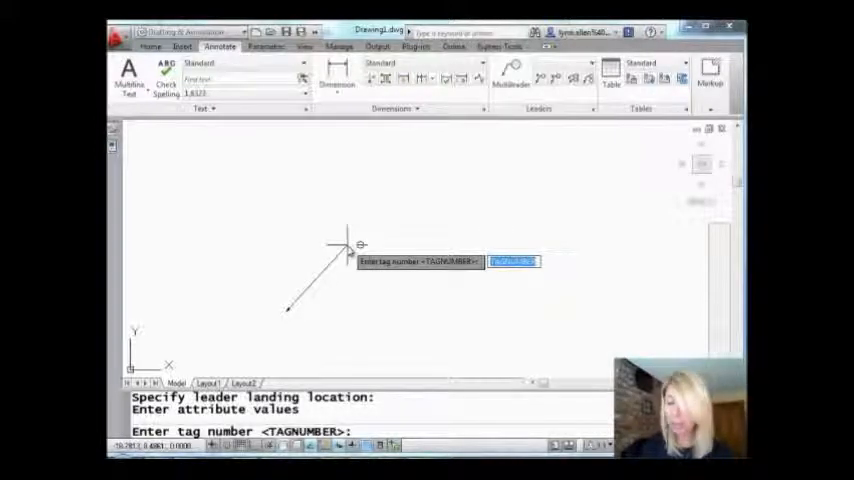
# - Place a bubble multileader whose circle holds tag number 1
pyautogui.write('1')
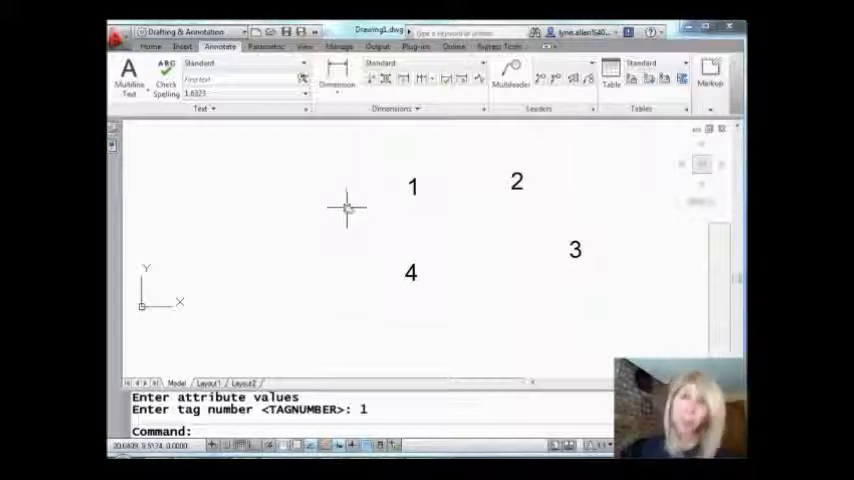
pyautogui.moveTo(344, 126)
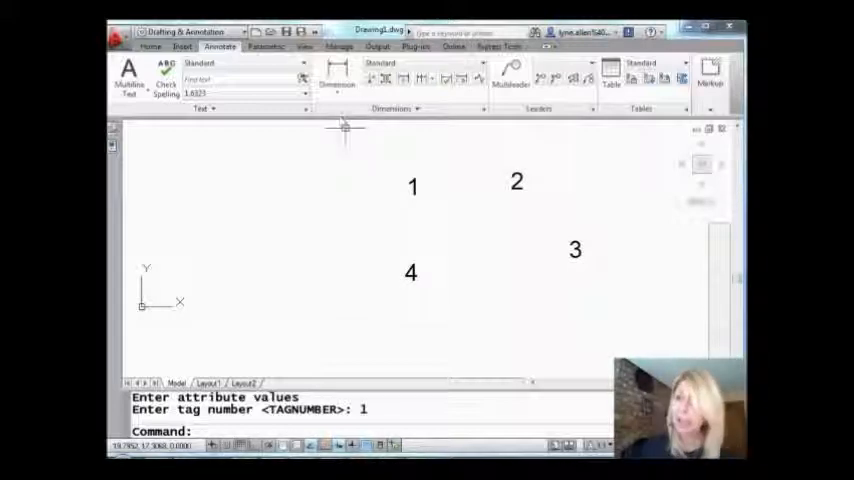
# - Switch to the Express Tools ribbon to reach the Enclose in Object utility
pyautogui.click(500, 46)
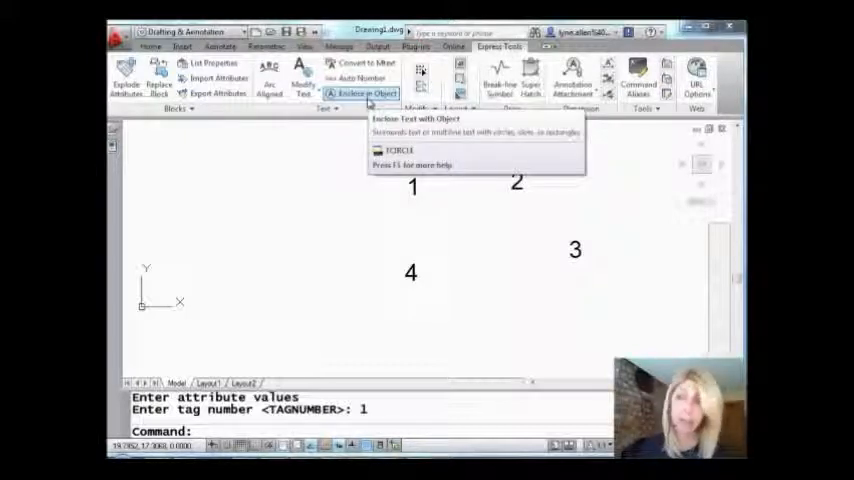
# - Run TCIRCLE on the numbers 1–4, enclosing each in a constant-size circle
pyautogui.click(364, 92)
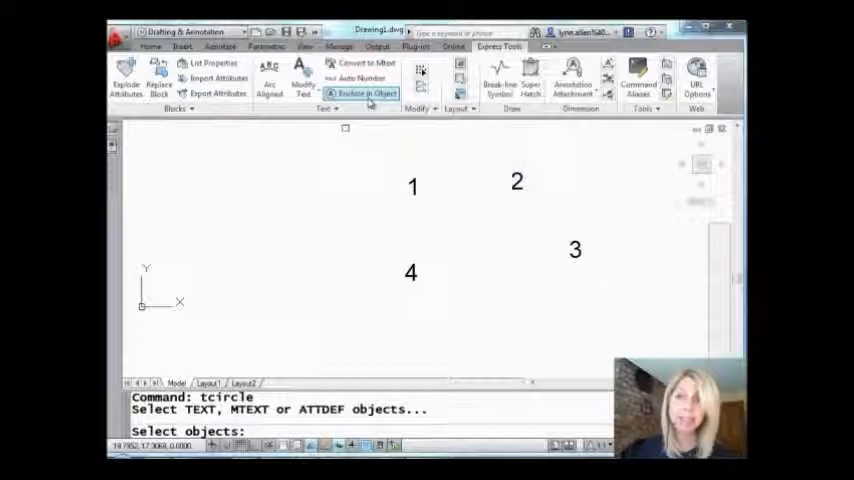
pyautogui.moveTo(578, 180)
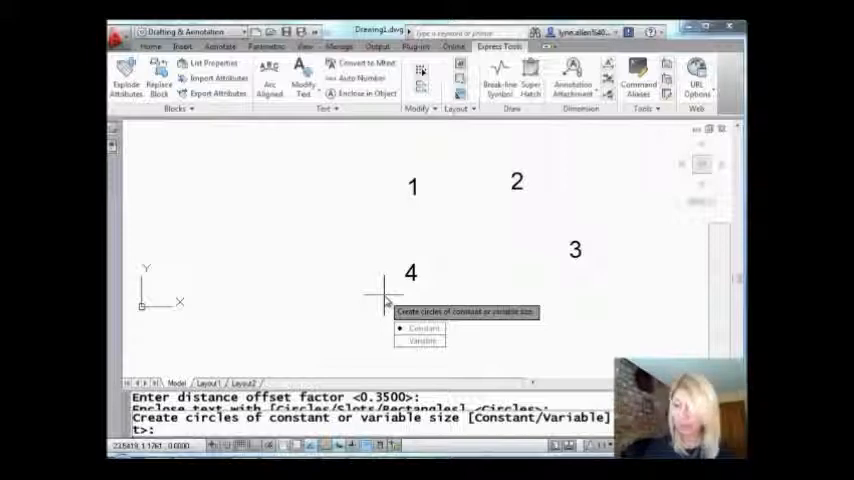
pyautogui.click(424, 328)
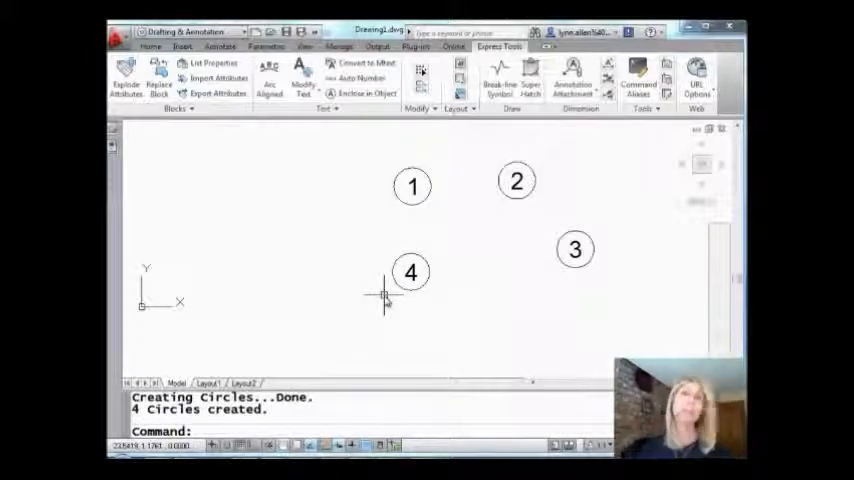